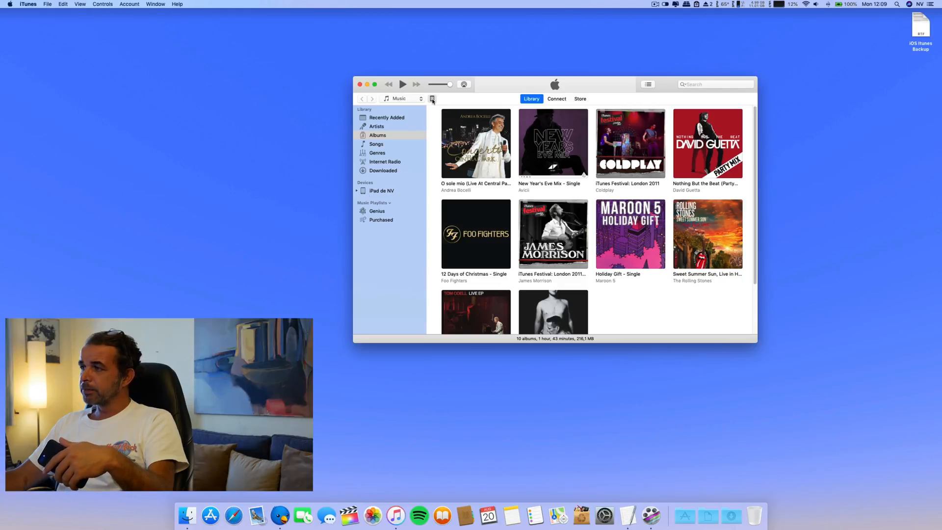
View the connected iPad's Summary page, where Back Up Now is greyed out.
{"action": "left_click", "coordinate": [432, 98]}
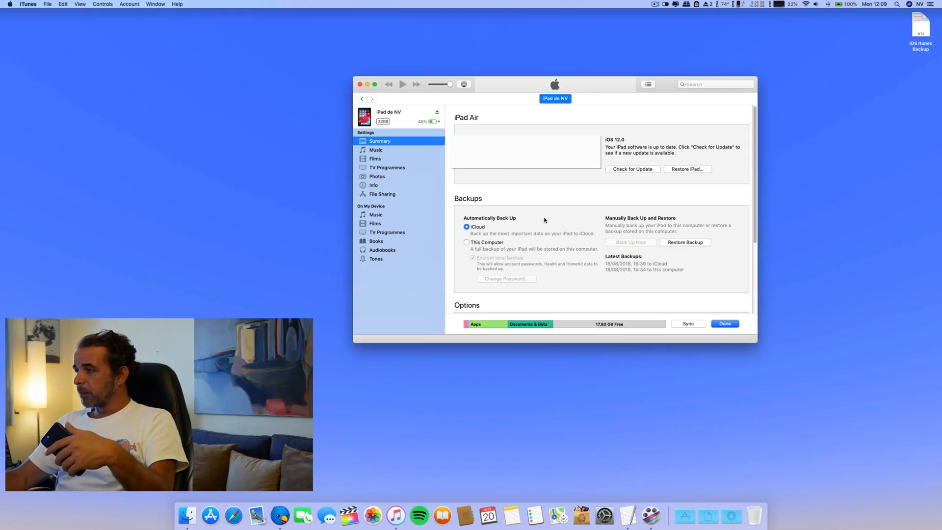
{"action": "mouse_move", "coordinate": [630, 239]}
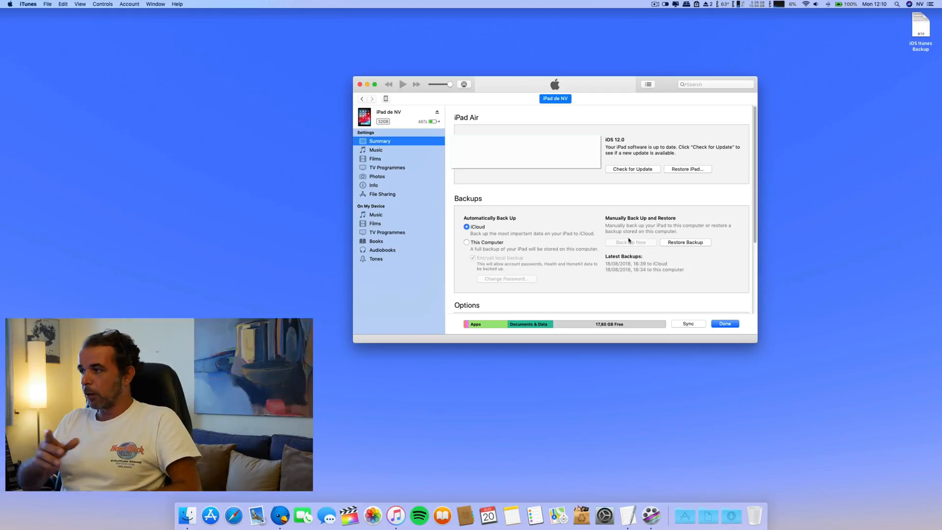
{"action": "mouse_move", "coordinate": [381, 85]}
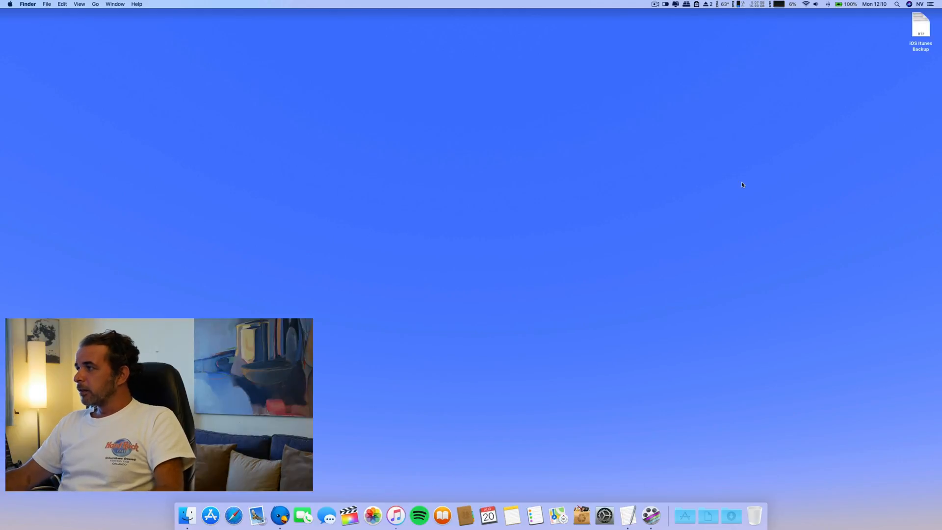
Show the iOS iTunes Backup notes in TextEdit and search Spotlight for 'terminal'.
{"action": "double_click", "coordinate": [918, 26]}
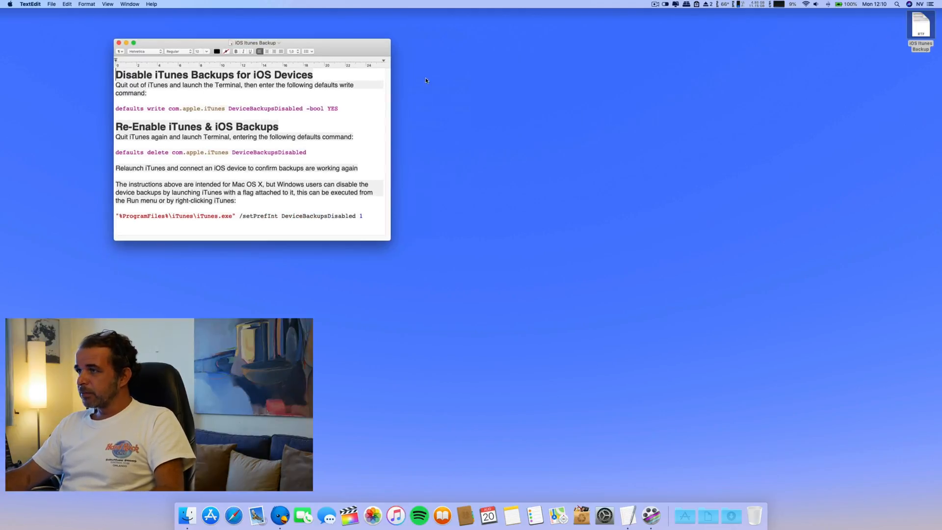
{"action": "left_click_drag", "start_coordinate": [251, 42], "coordinate": [159, 46]}
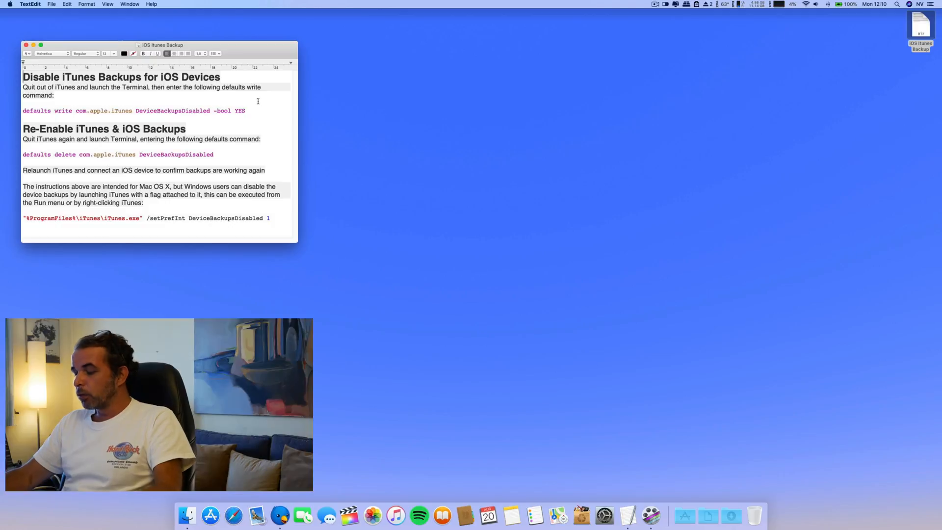
{"action": "type", "text": "terminal"}
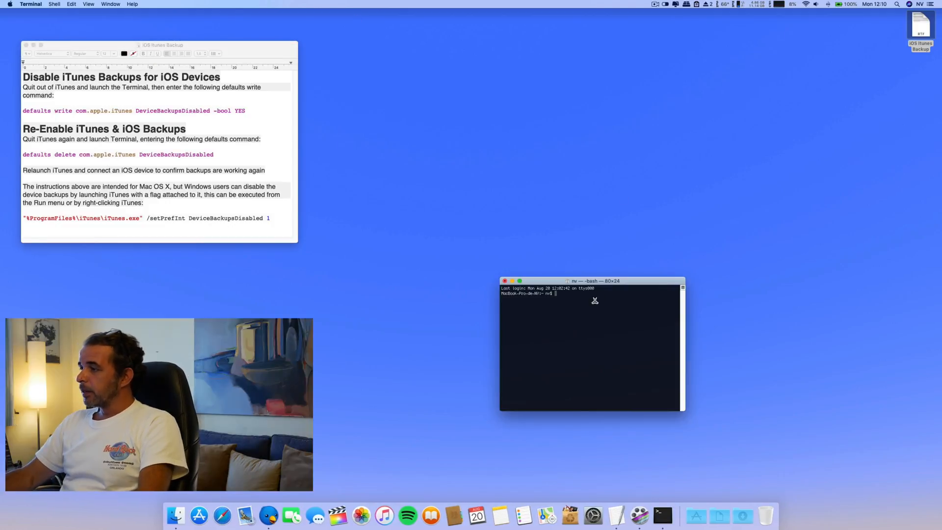
Run 'defaults delete com.apple.iTunes DeviceBackupsDisabled' in Terminal, then relaunch iTunes from the Dock.
{"action": "left_click_drag", "start_coordinate": [594, 281], "coordinate": [473, 172]}
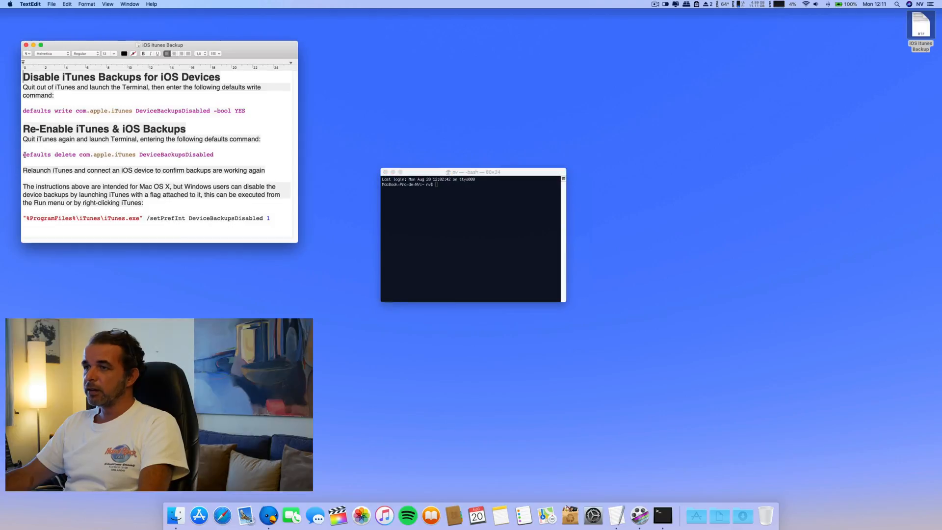
{"action": "left_click_drag", "start_coordinate": [23, 154], "coordinate": [214, 154]}
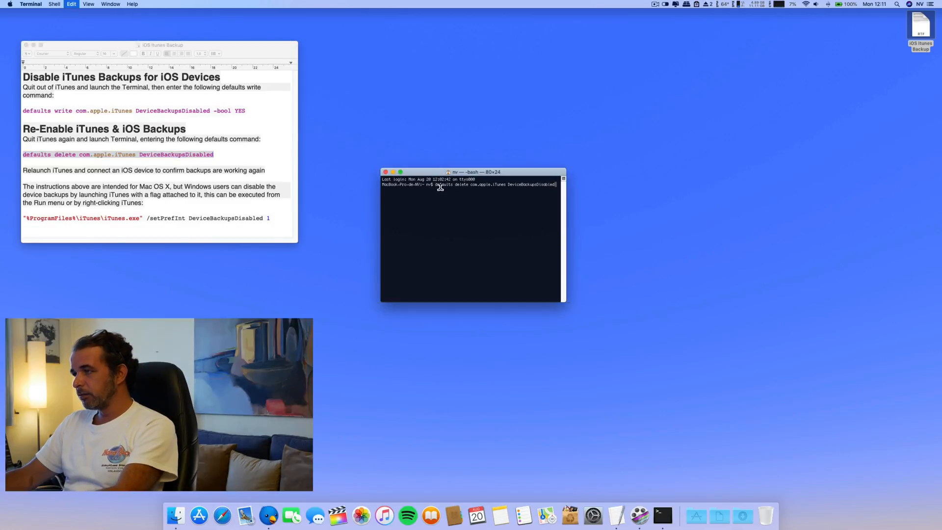
{"action": "key", "text": "Return"}
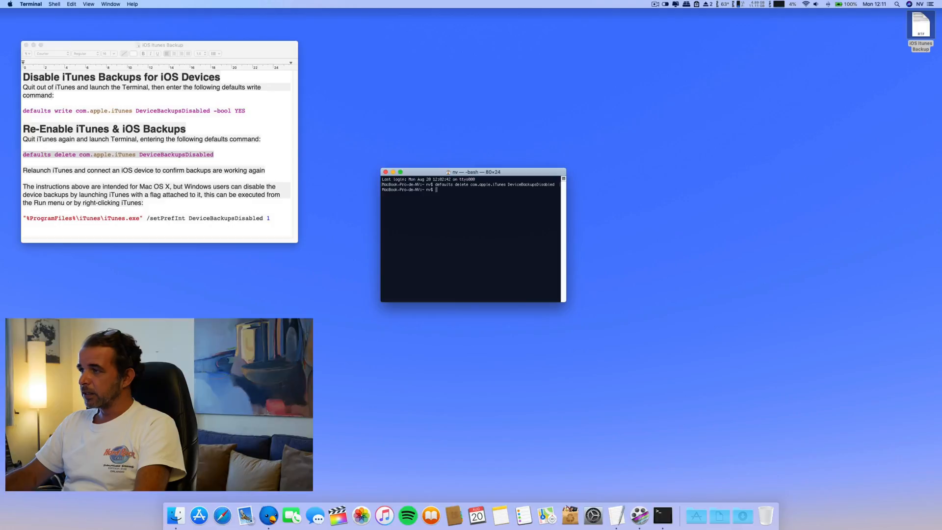
{"action": "mouse_move", "coordinate": [454, 522]}
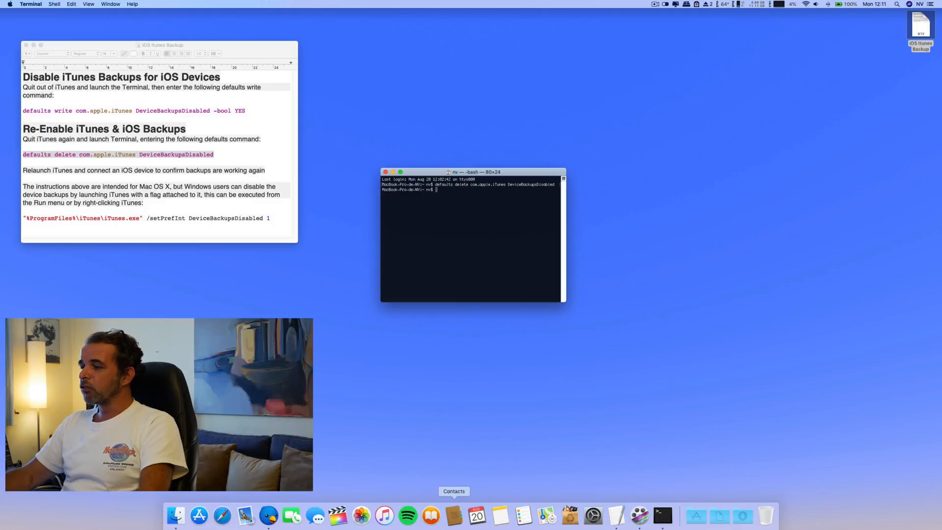
{"action": "mouse_move", "coordinate": [385, 522]}
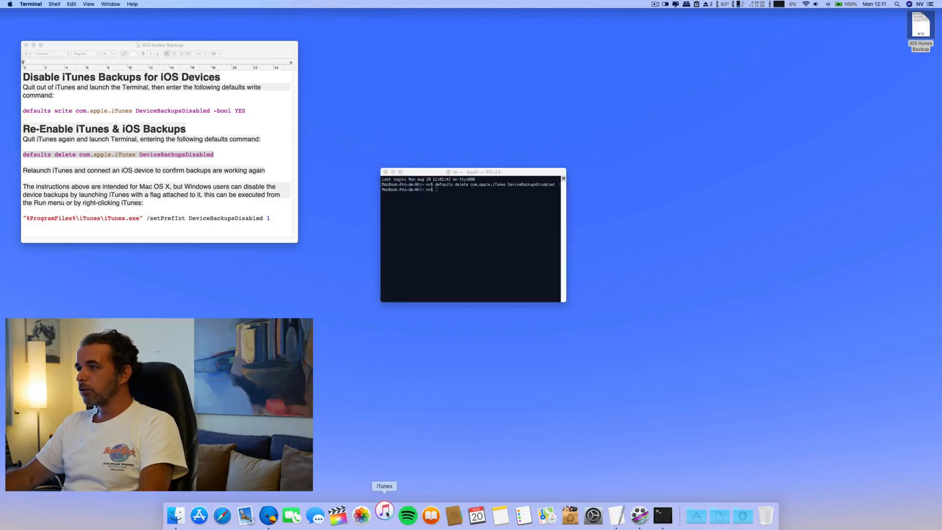
{"action": "left_click", "coordinate": [386, 515]}
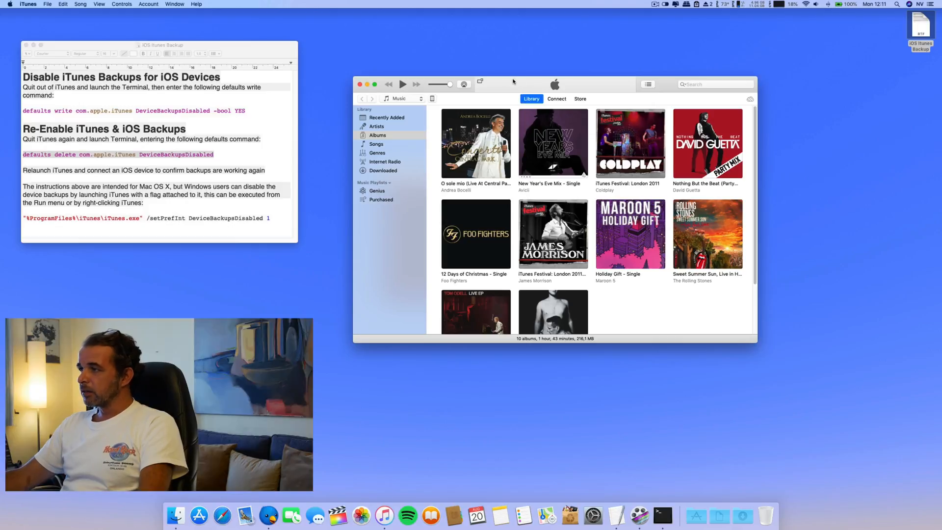